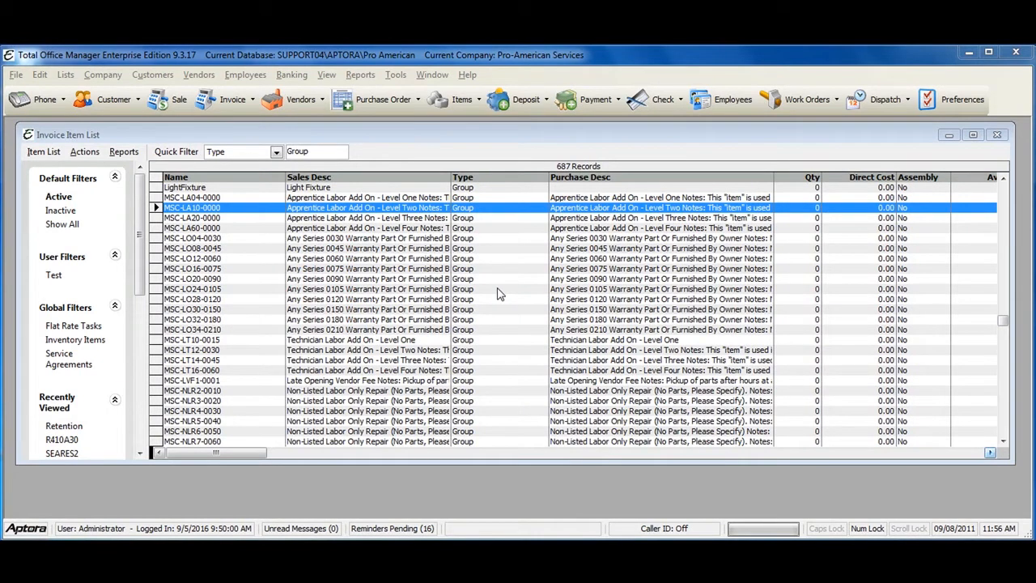
{"action": "mouse_move", "coordinate": [485, 289]}
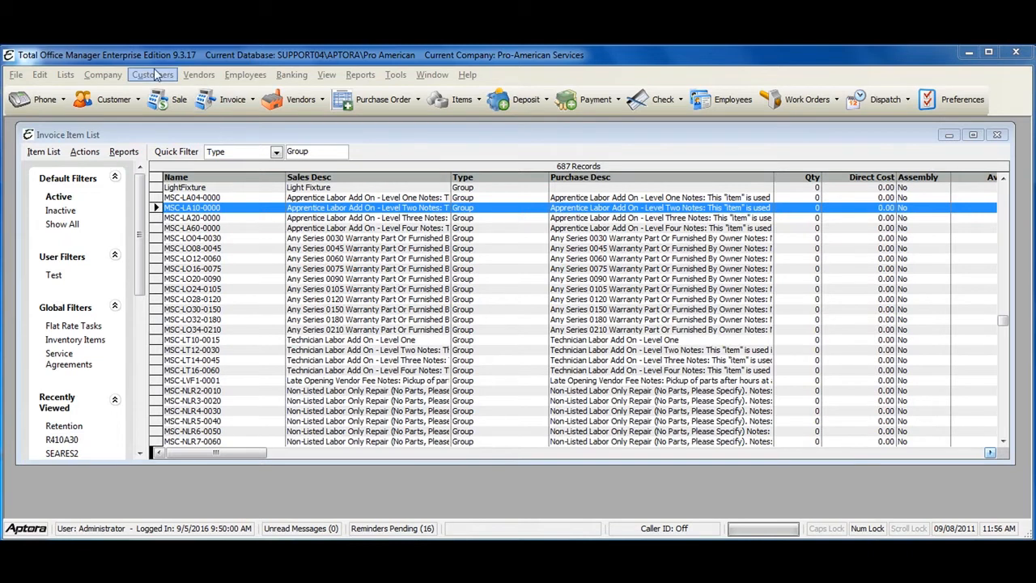
- Start a new invoice item from the Customers menu, opening a blank Add Item form
{"action": "left_click", "coordinate": [152, 74]}
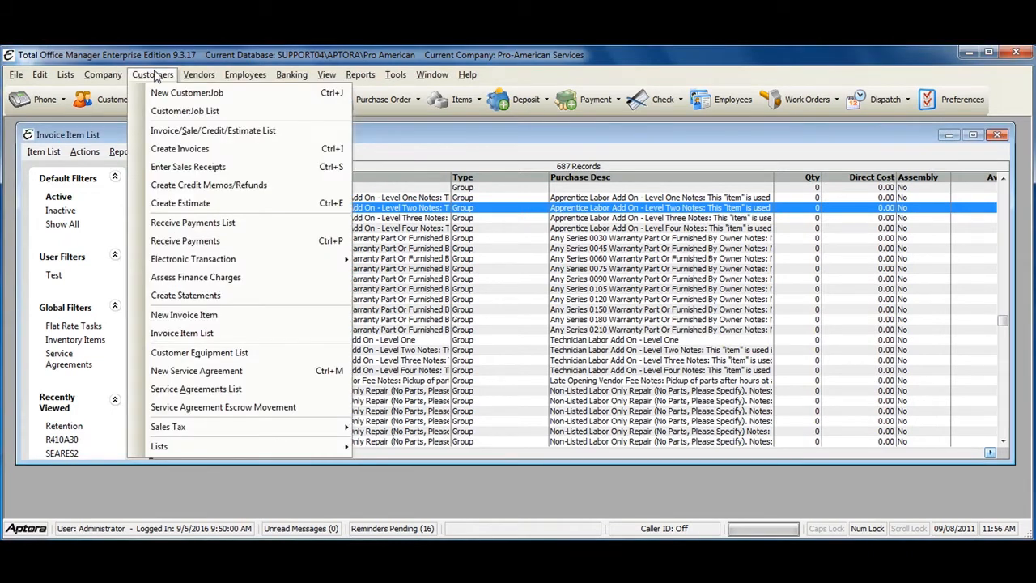
{"action": "mouse_move", "coordinate": [211, 339]}
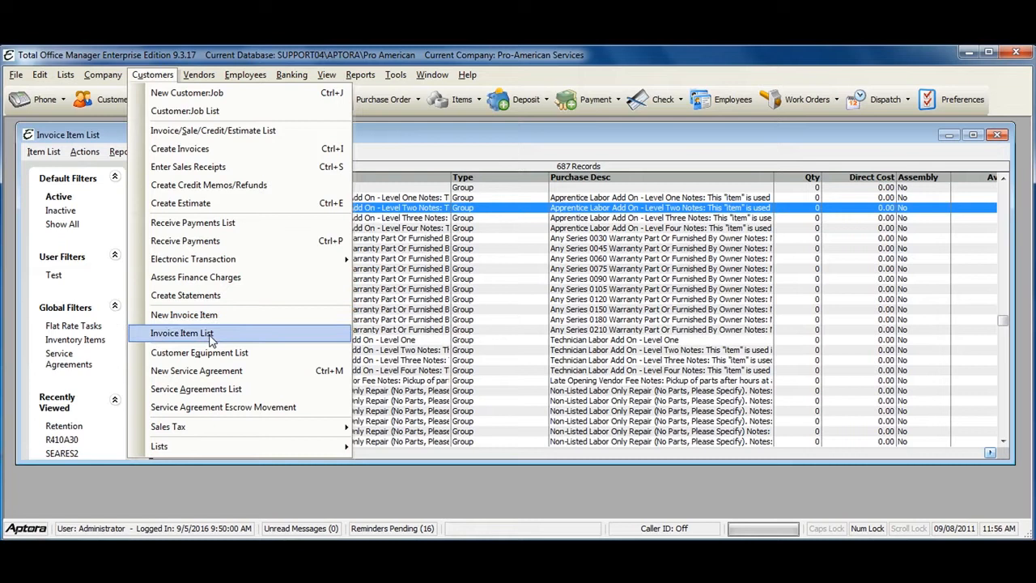
{"action": "left_click", "coordinate": [181, 334]}
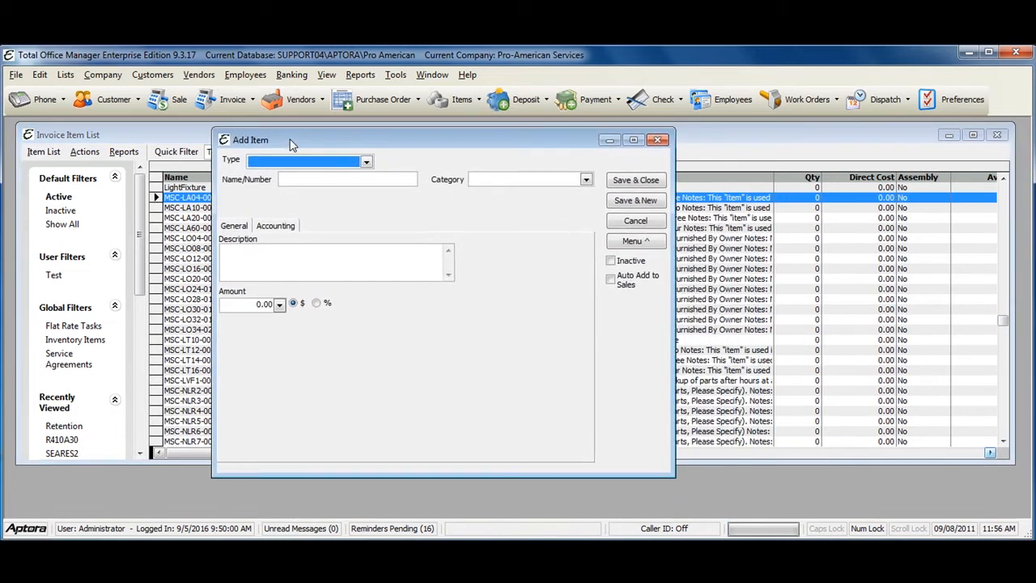
- Make the item a Service named Labor, described 'labor on install', with rate 35.00 and estimated cost 15.00
{"action": "left_click", "coordinate": [366, 160]}
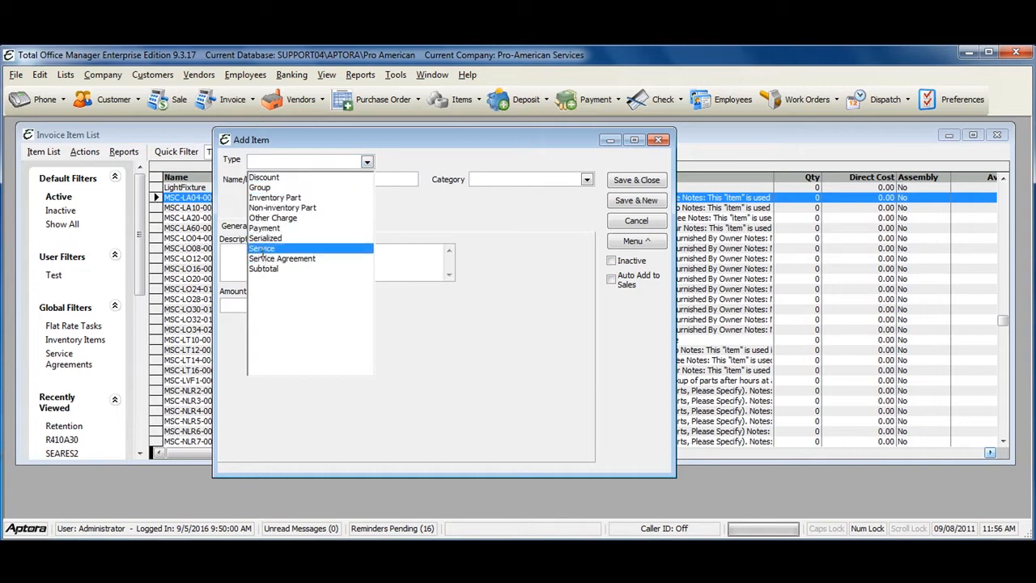
{"action": "left_click", "coordinate": [262, 248]}
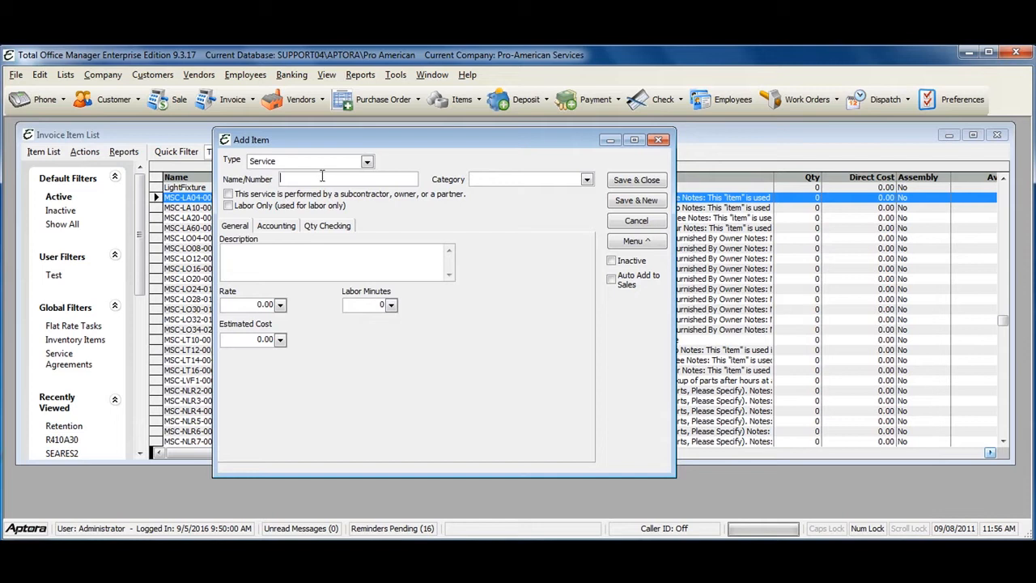
{"action": "type", "text": "Labor"}
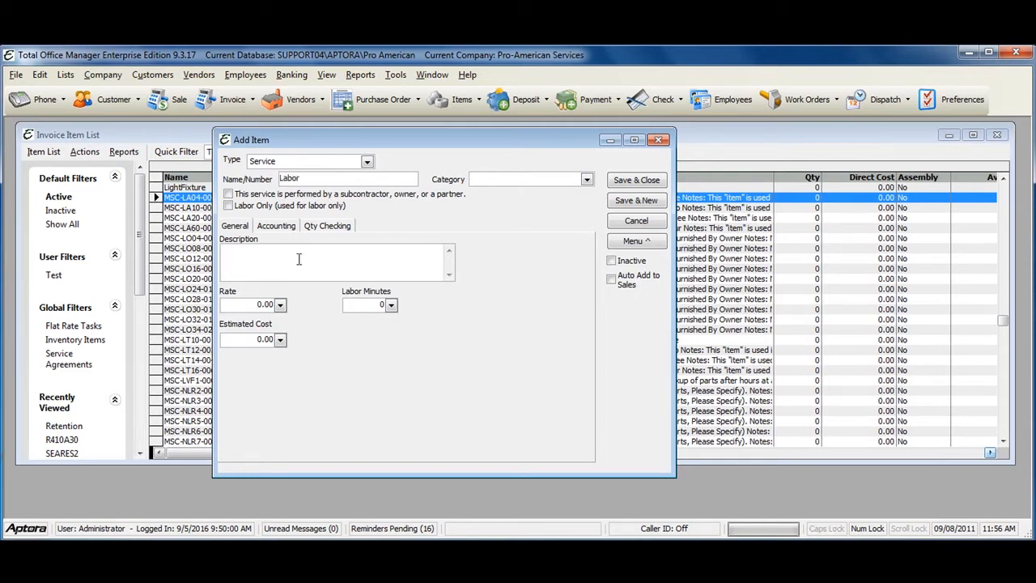
{"action": "type", "text": "Labor on"}
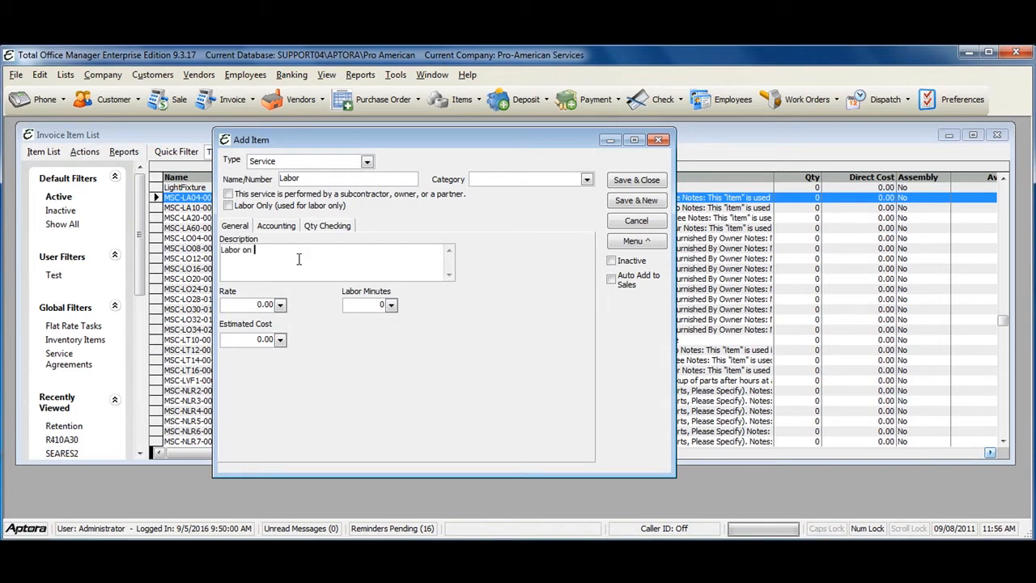
{"action": "type", "text": "install"}
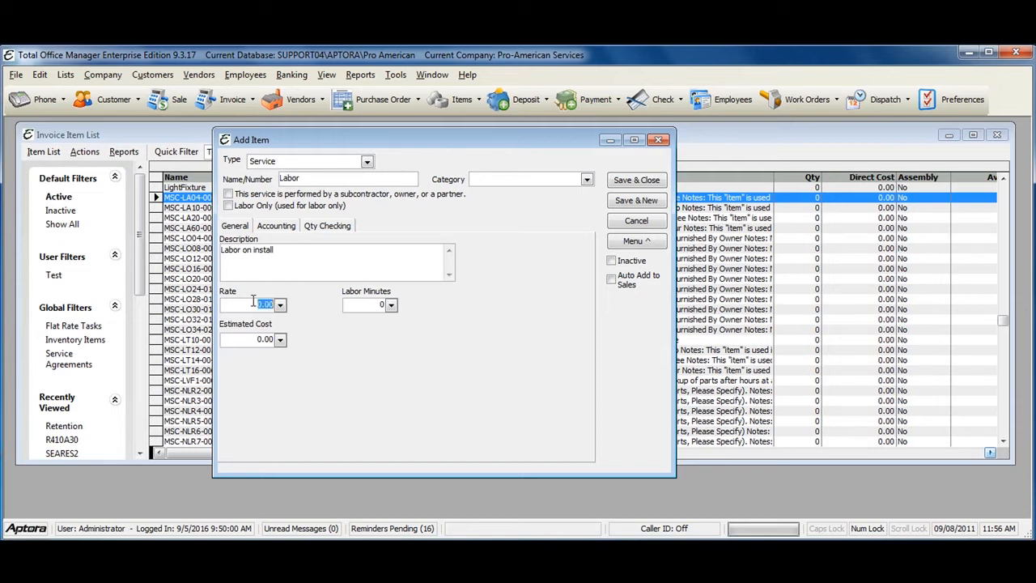
{"action": "type", "text": "25.00"}
{"action": "left_click", "coordinate": [252, 340]}
{"action": "type", "text": "15"}
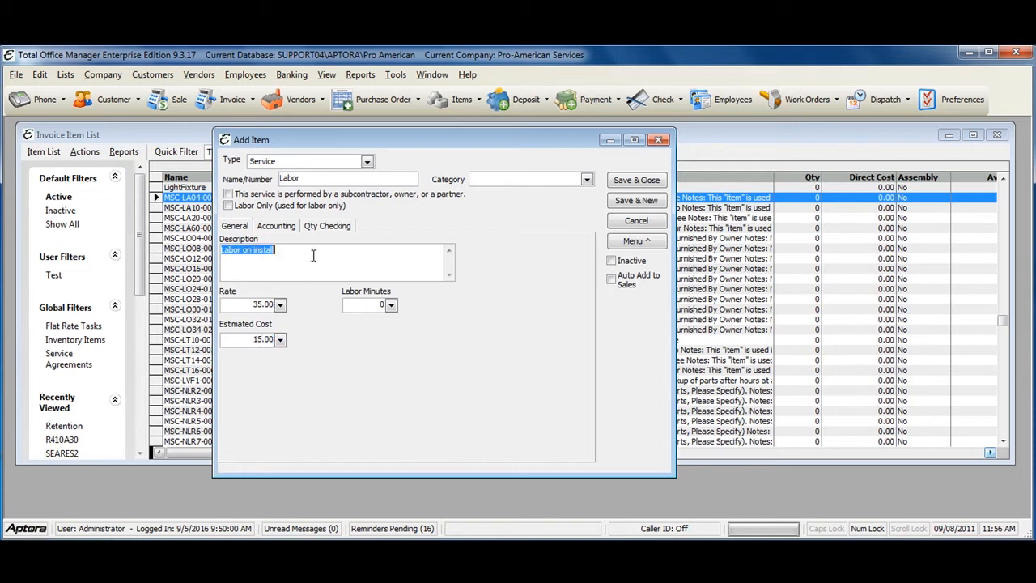
- Set the income account to Sales - Labor in the item's accounting settings
{"action": "left_click", "coordinate": [275, 225]}
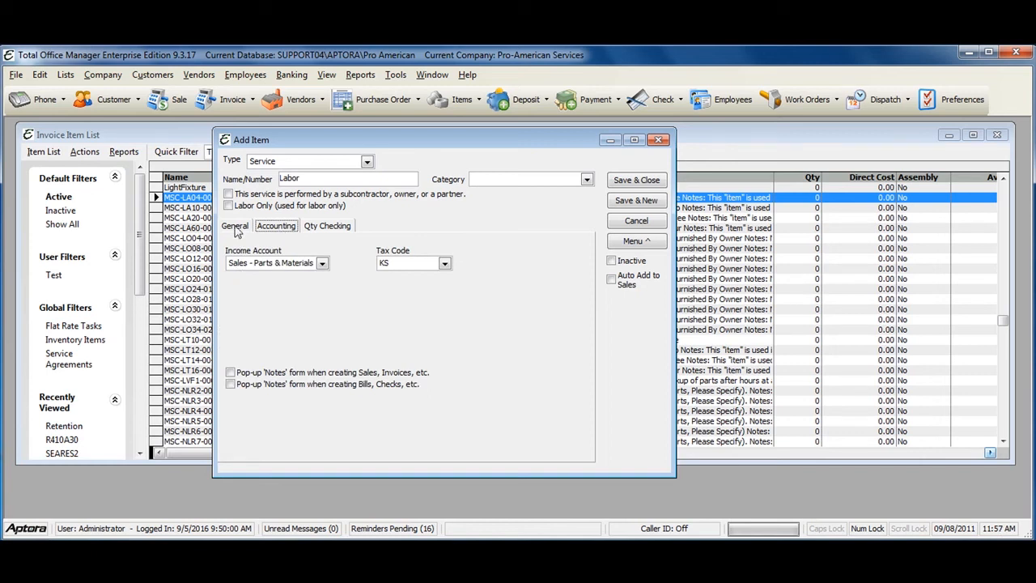
{"action": "mouse_move", "coordinate": [324, 263]}
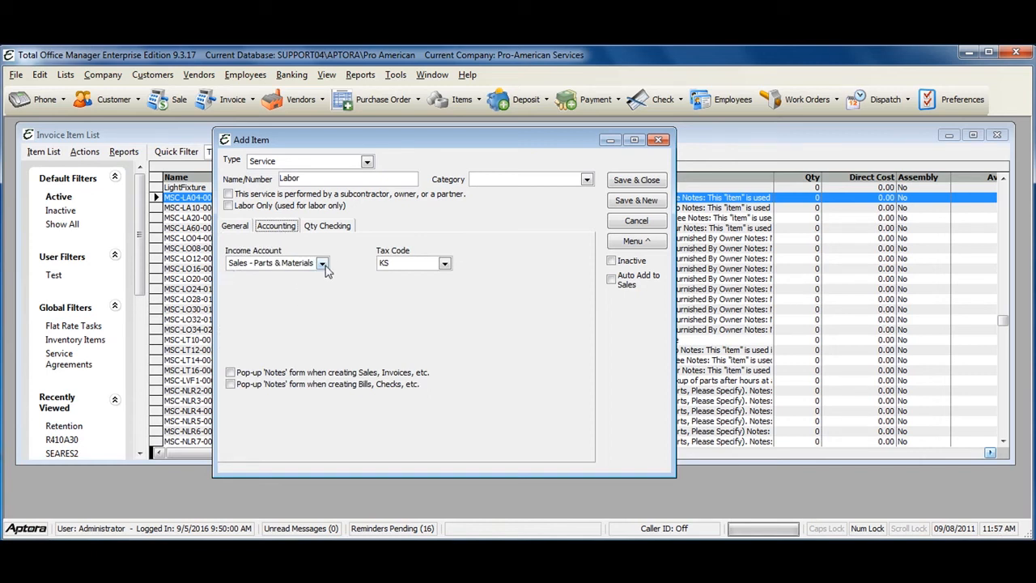
{"action": "left_click", "coordinate": [322, 263]}
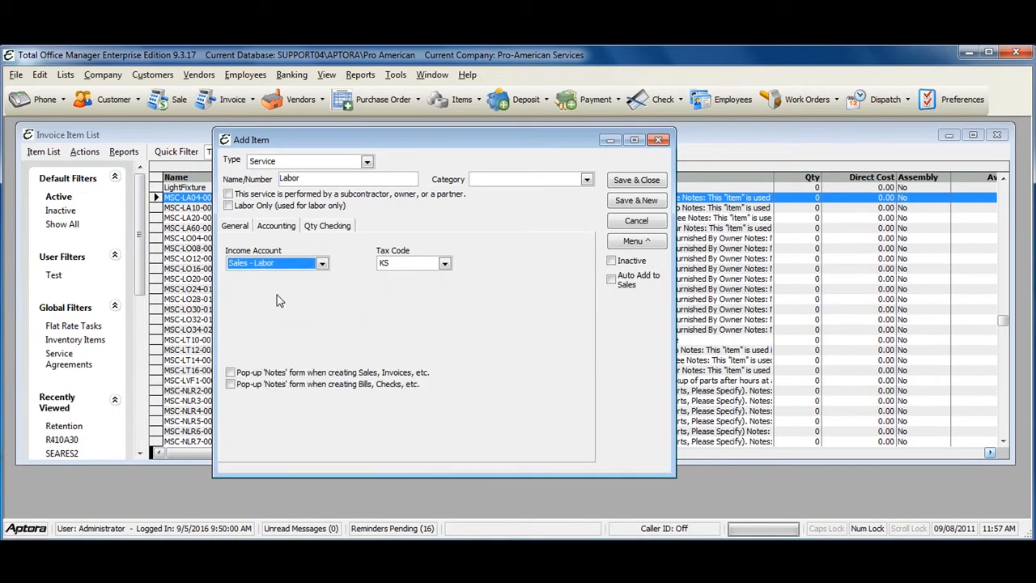
{"action": "mouse_move", "coordinate": [233, 230]}
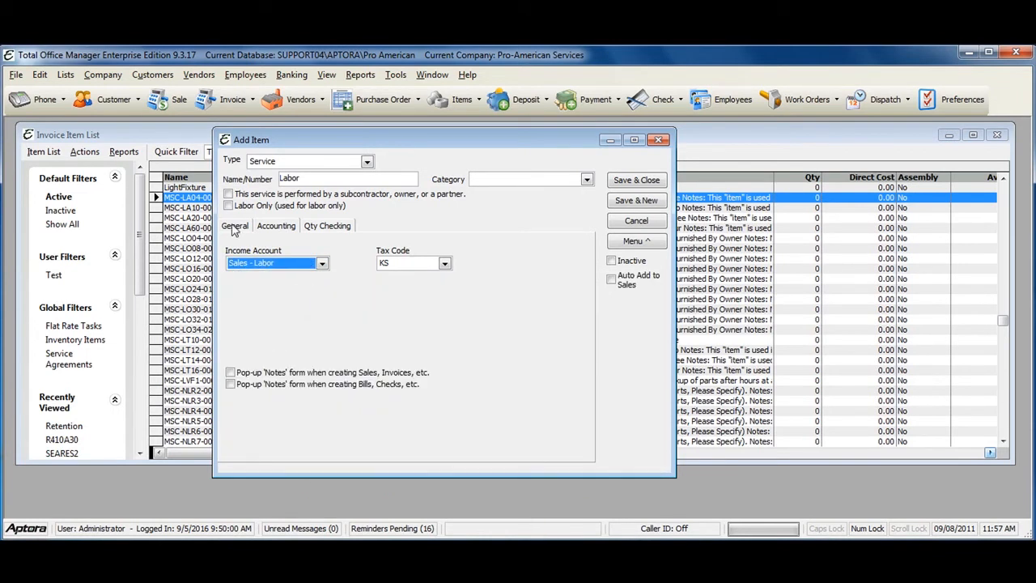
{"action": "left_click", "coordinate": [235, 226]}
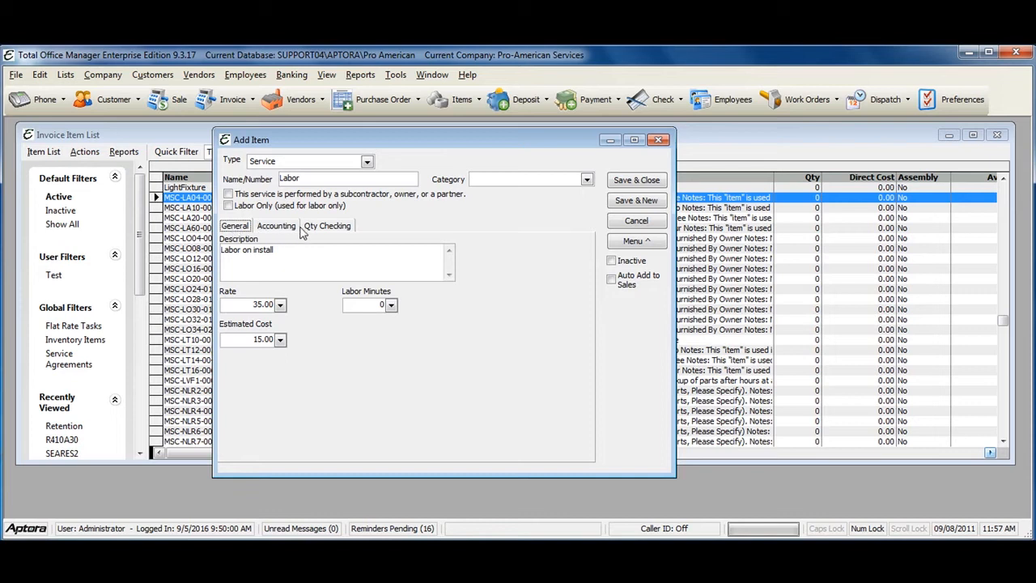
{"action": "mouse_move", "coordinate": [291, 235]}
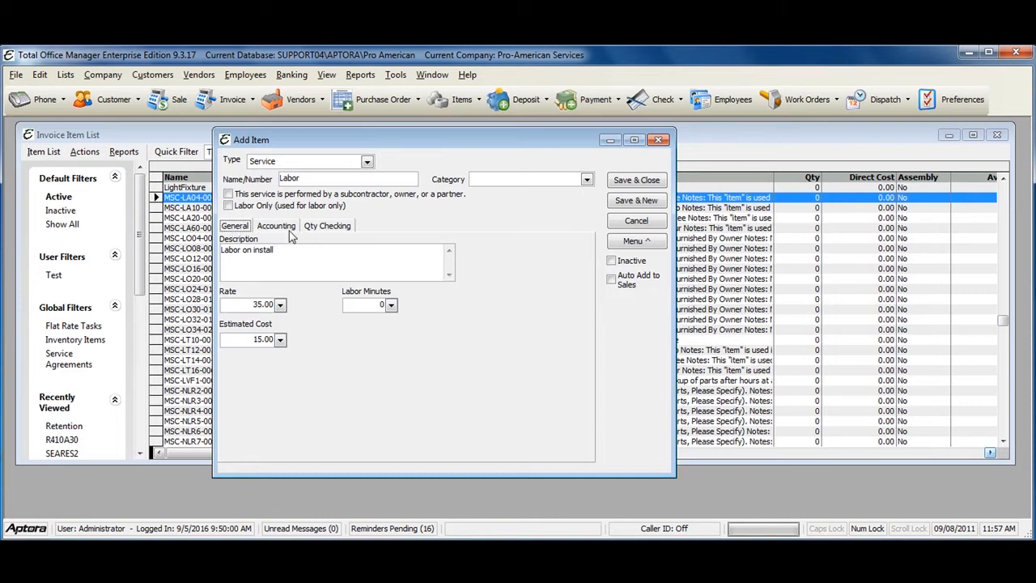
{"action": "mouse_move", "coordinate": [288, 236]}
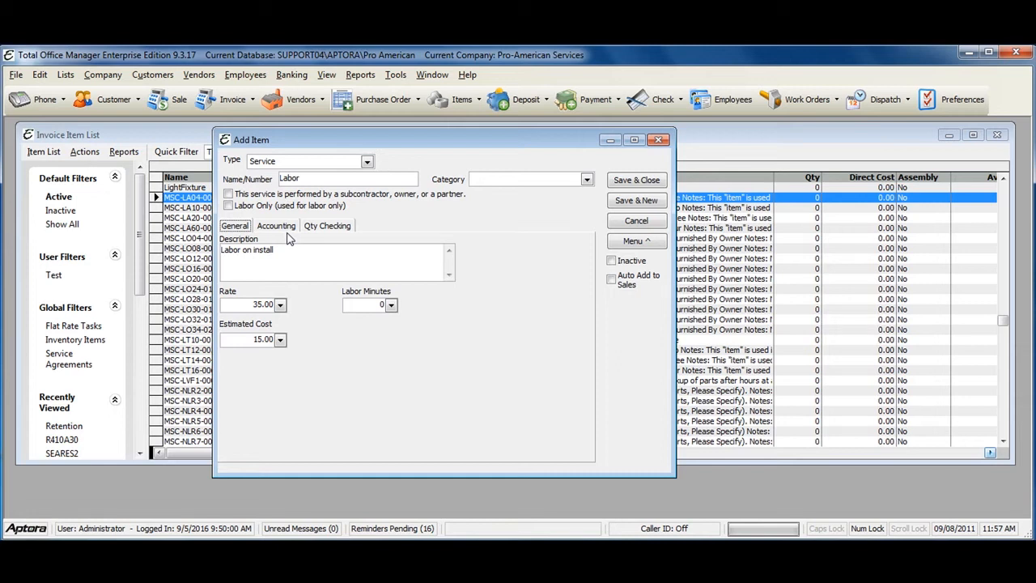
{"action": "mouse_move", "coordinate": [228, 194]}
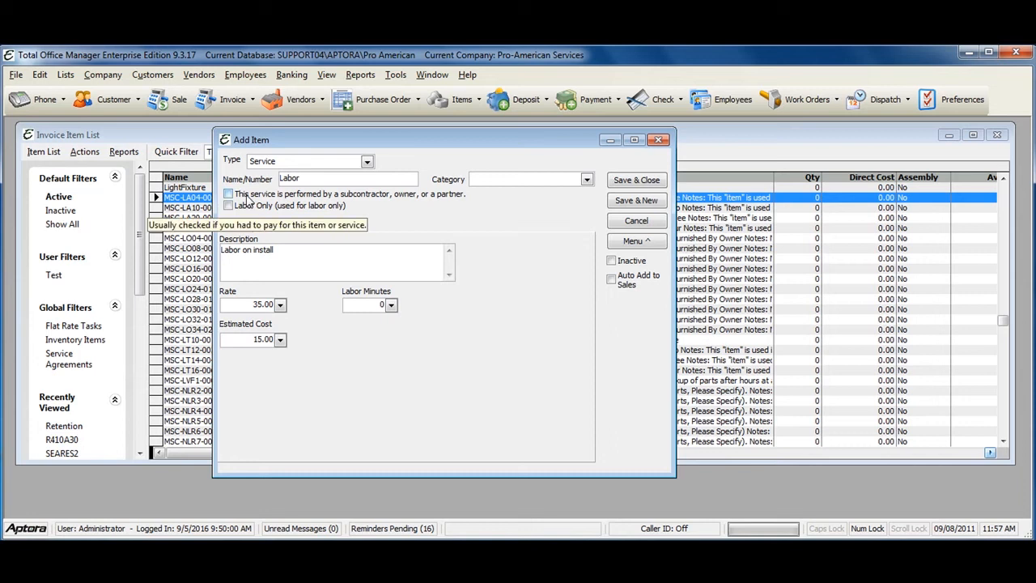
{"action": "mouse_move", "coordinate": [249, 200]}
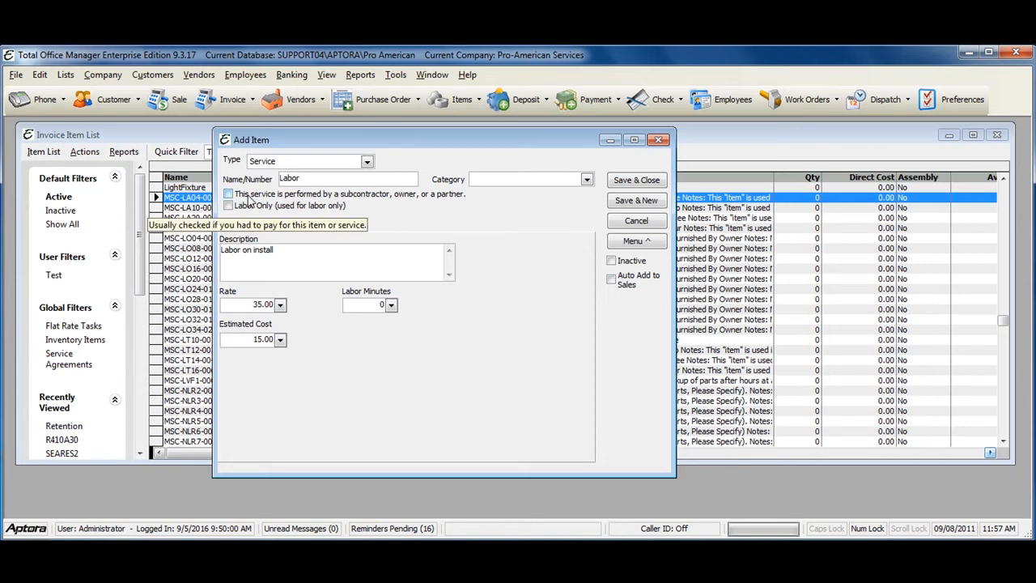
{"action": "mouse_move", "coordinate": [247, 201]}
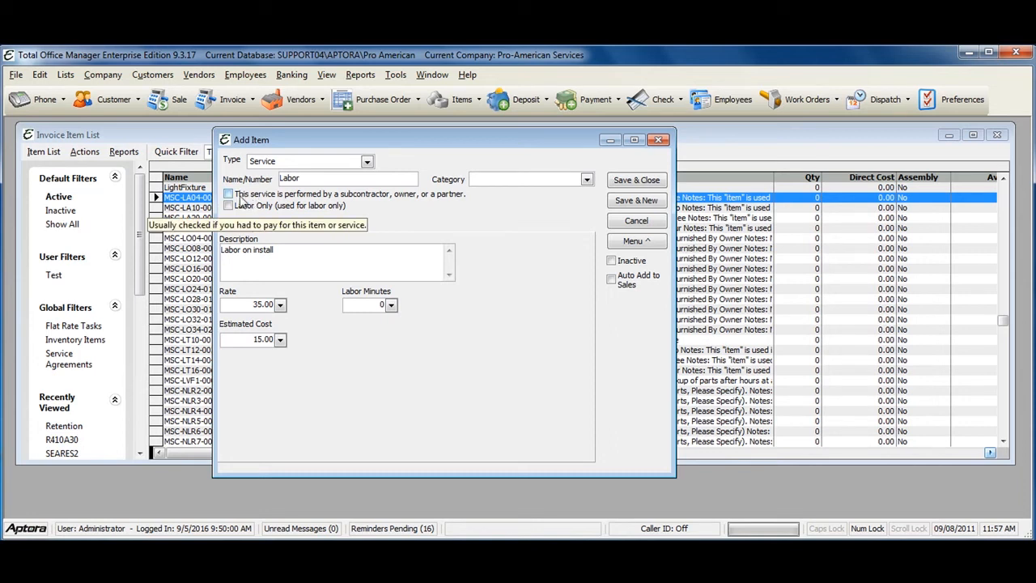
- Flag the service as performed by a subcontractor, owner, or partner and start the purchase description
{"action": "left_click", "coordinate": [228, 195]}
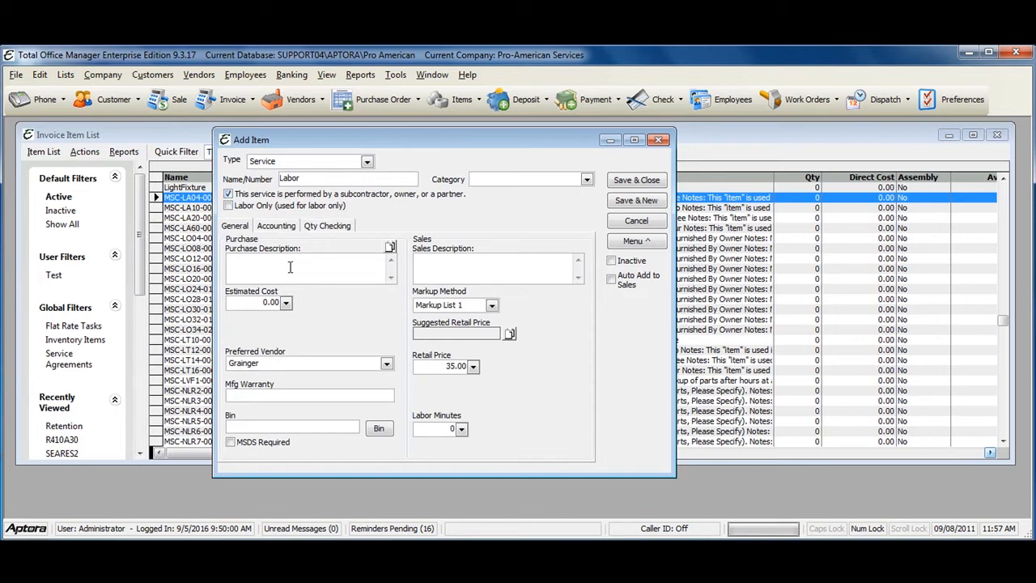
{"action": "left_click", "coordinate": [307, 263]}
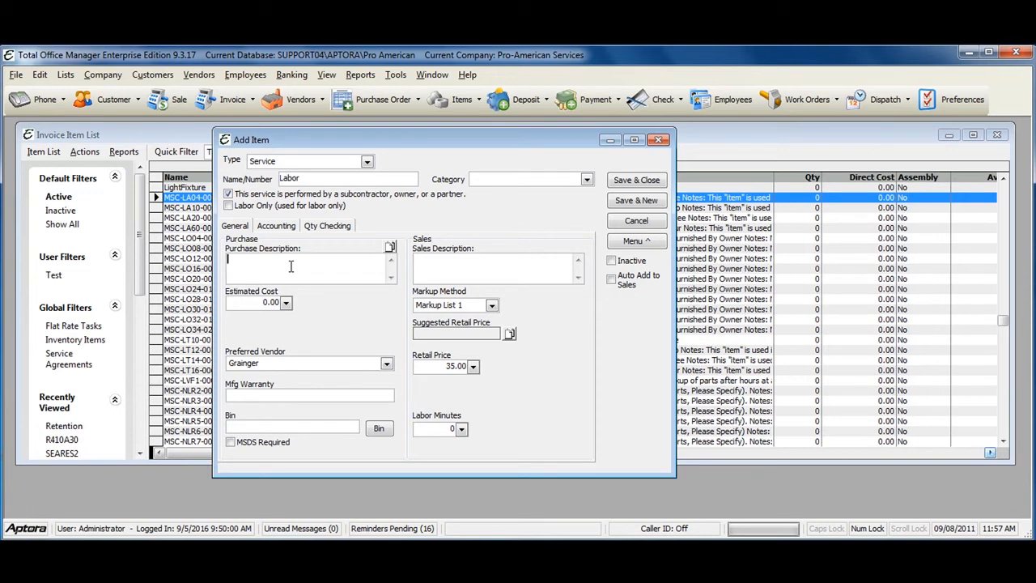
{"action": "mouse_move", "coordinate": [287, 269]}
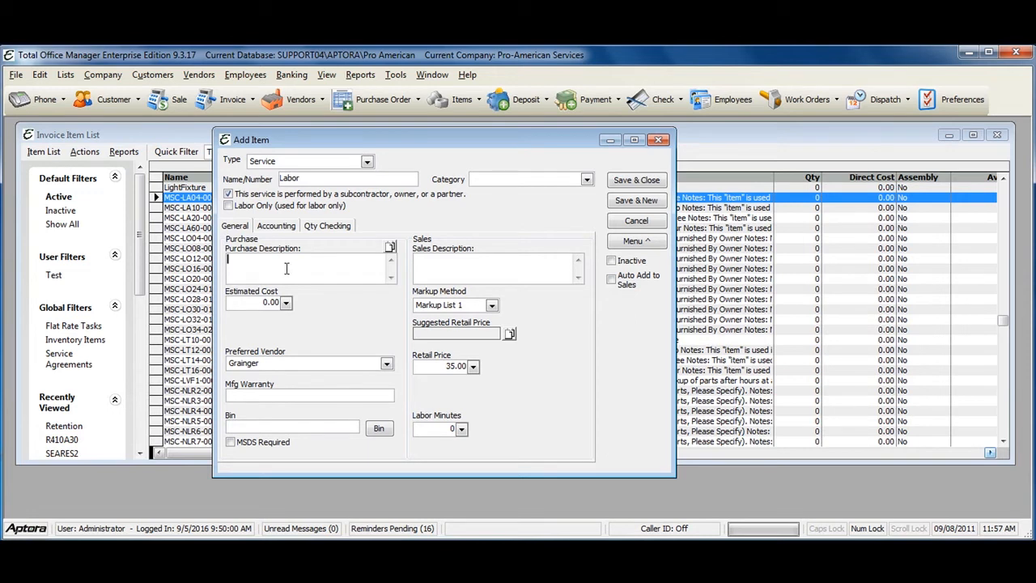
{"action": "mouse_move", "coordinate": [252, 303]}
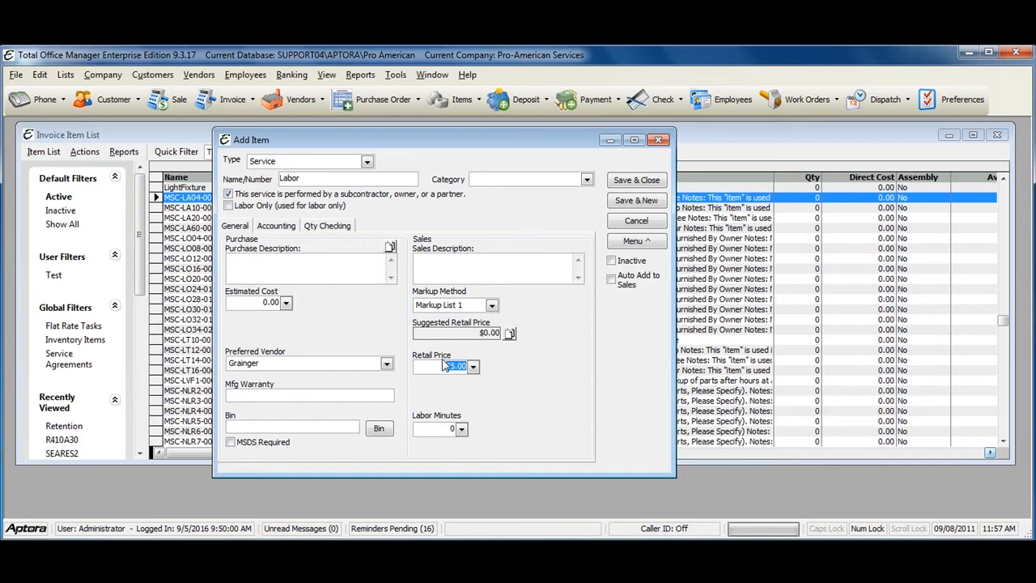
{"action": "left_click", "coordinate": [275, 227]}
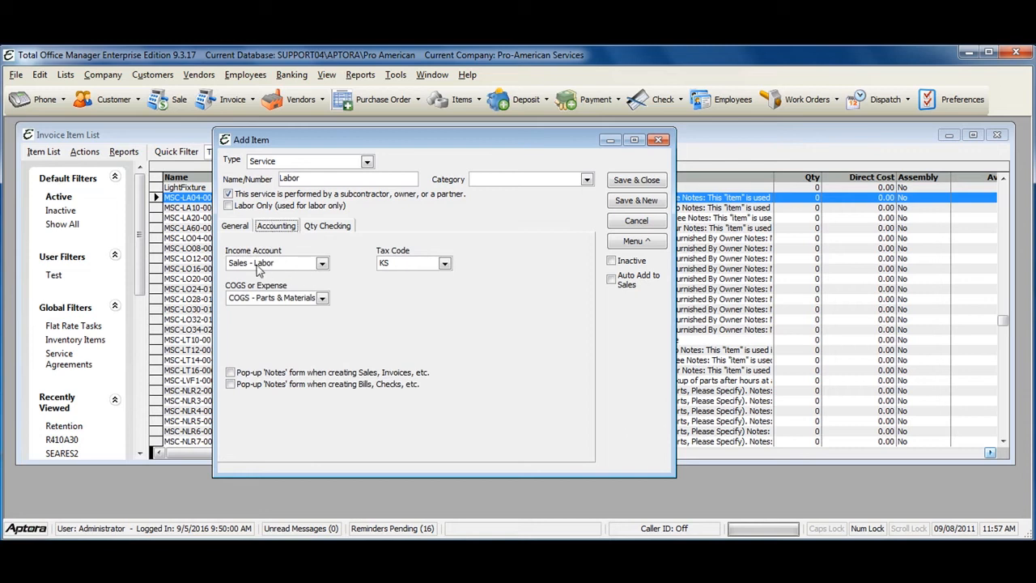
{"action": "mouse_move", "coordinate": [308, 316]}
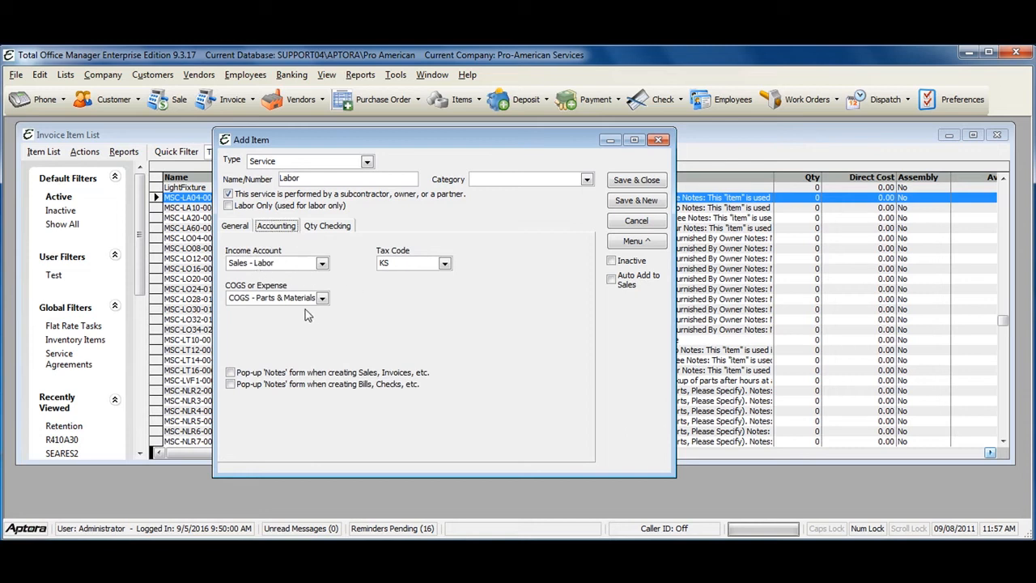
{"action": "mouse_move", "coordinate": [263, 299]}
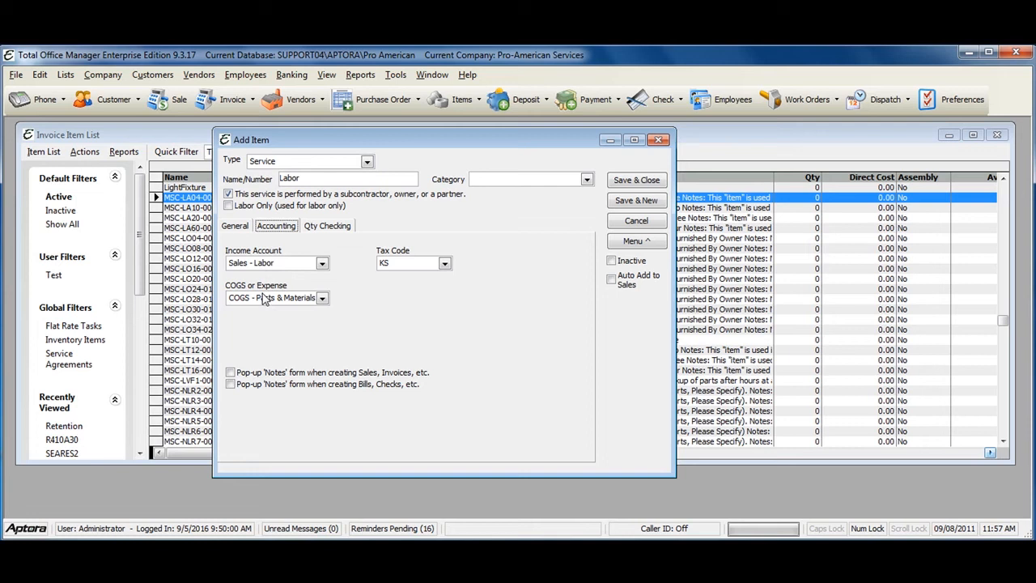
{"action": "mouse_move", "coordinate": [265, 299]}
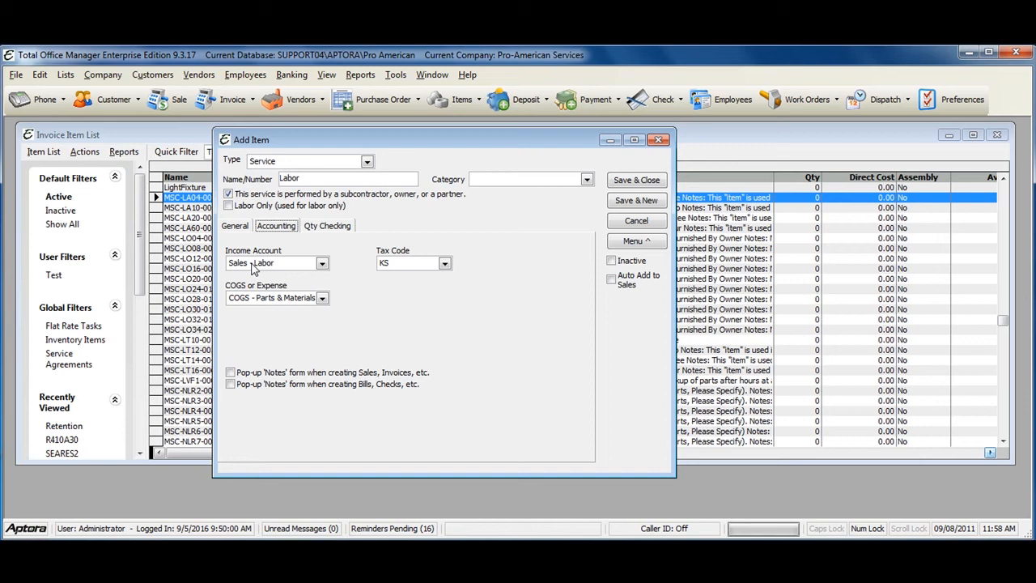
{"action": "left_click", "coordinate": [235, 225]}
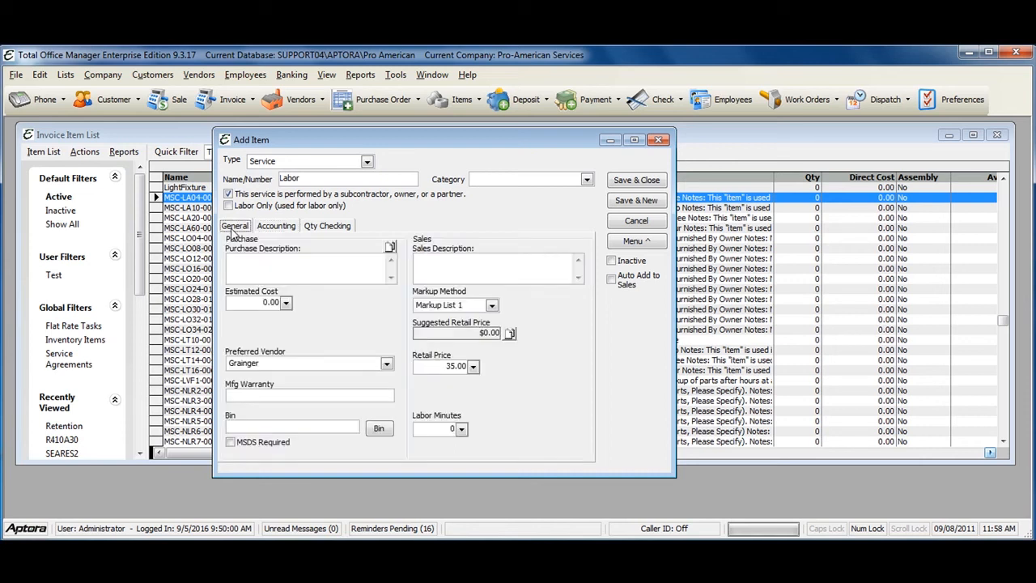